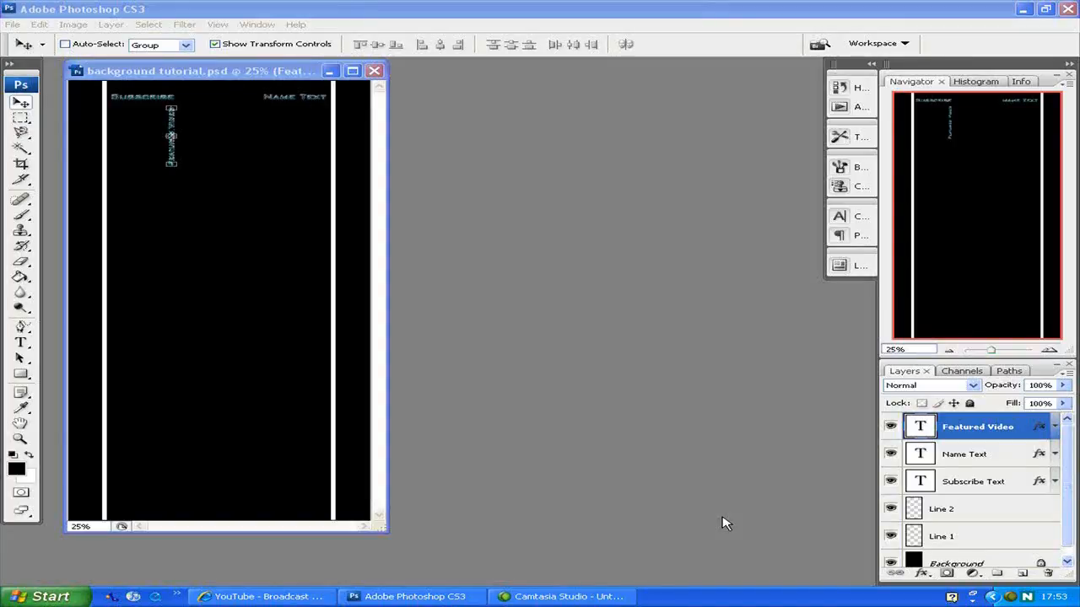
pyautogui.moveTo(531, 367)
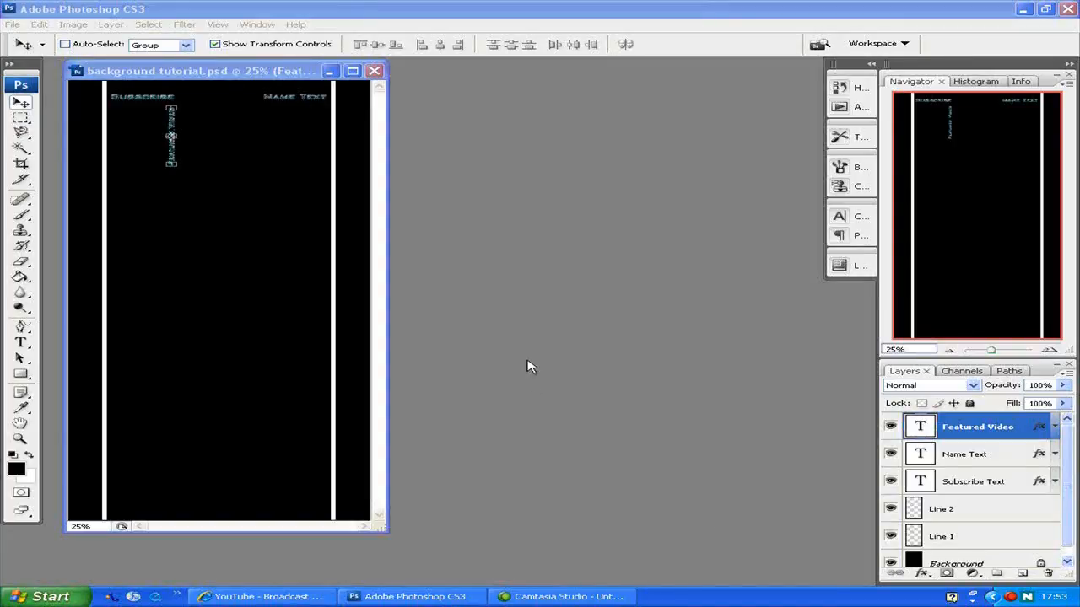
pyautogui.moveTo(474, 270)
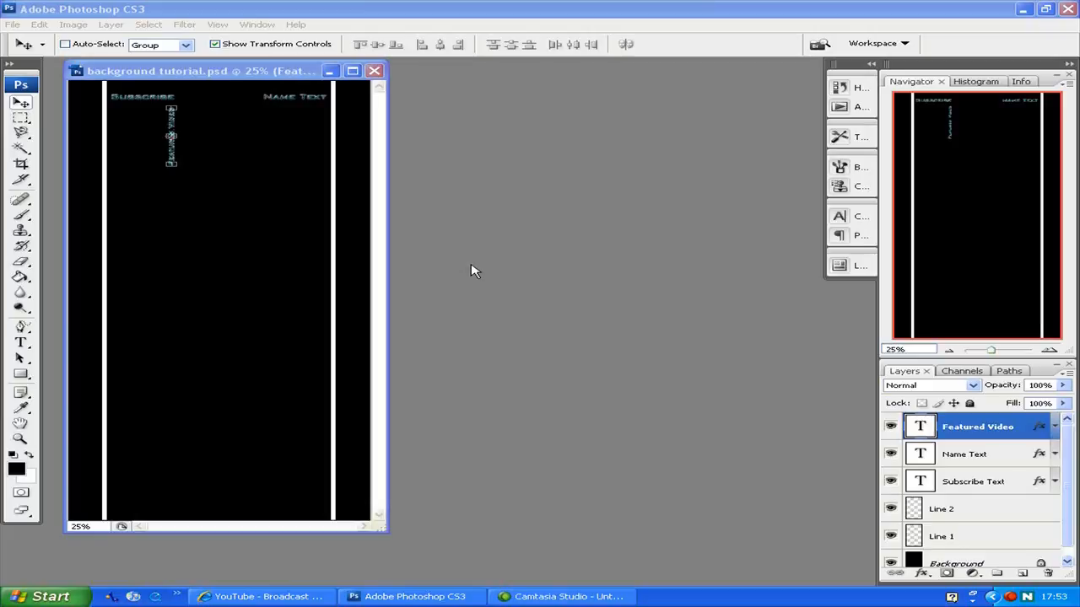
pyautogui.moveTo(211, 71)
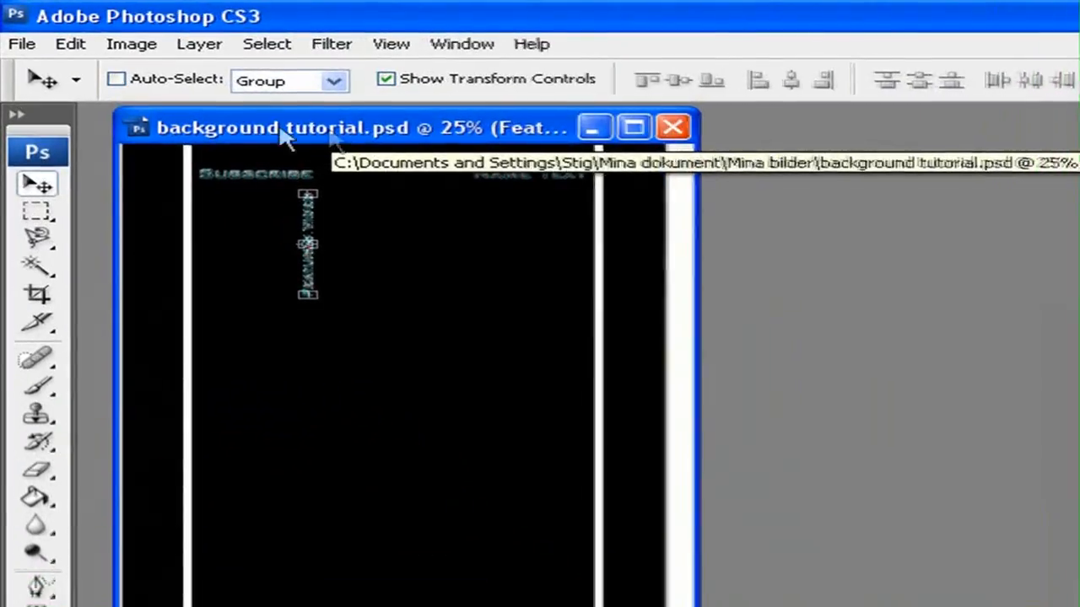
pyautogui.moveTo(384, 139)
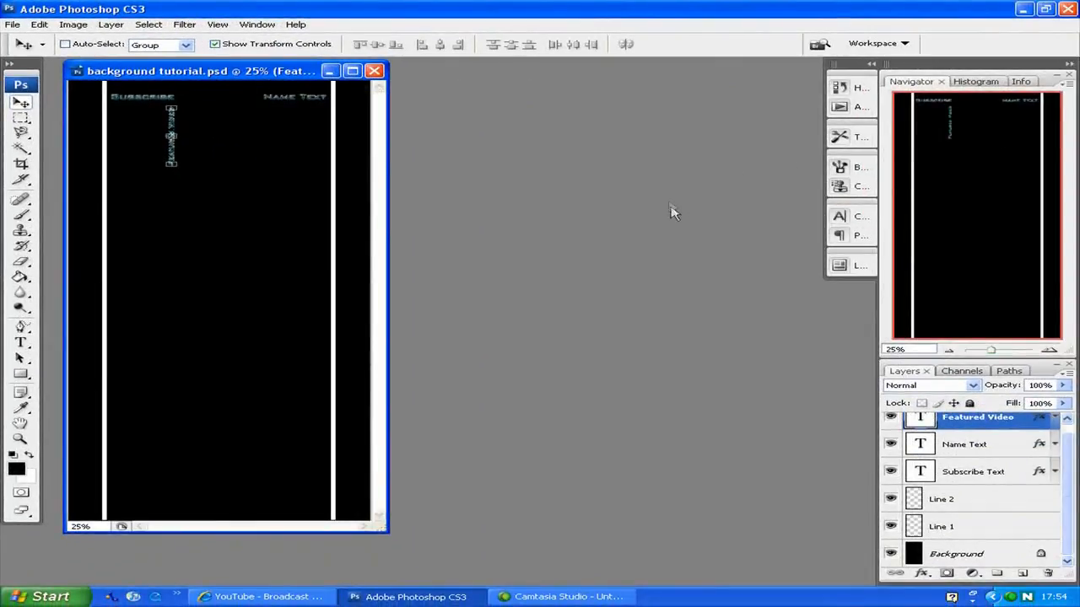
pyautogui.moveTo(511, 192)
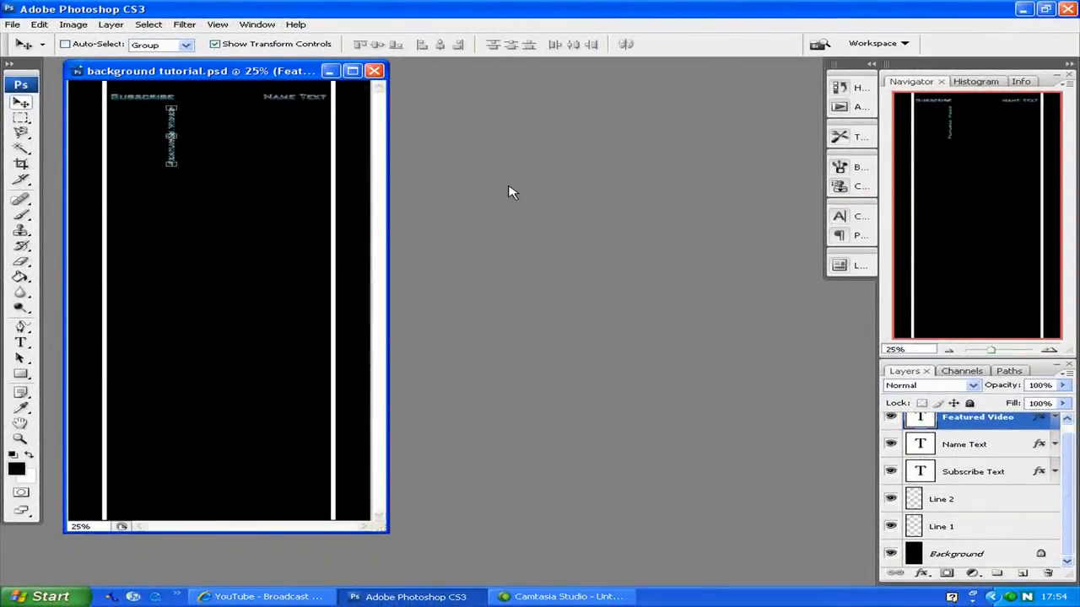
pyautogui.moveTo(432, 128)
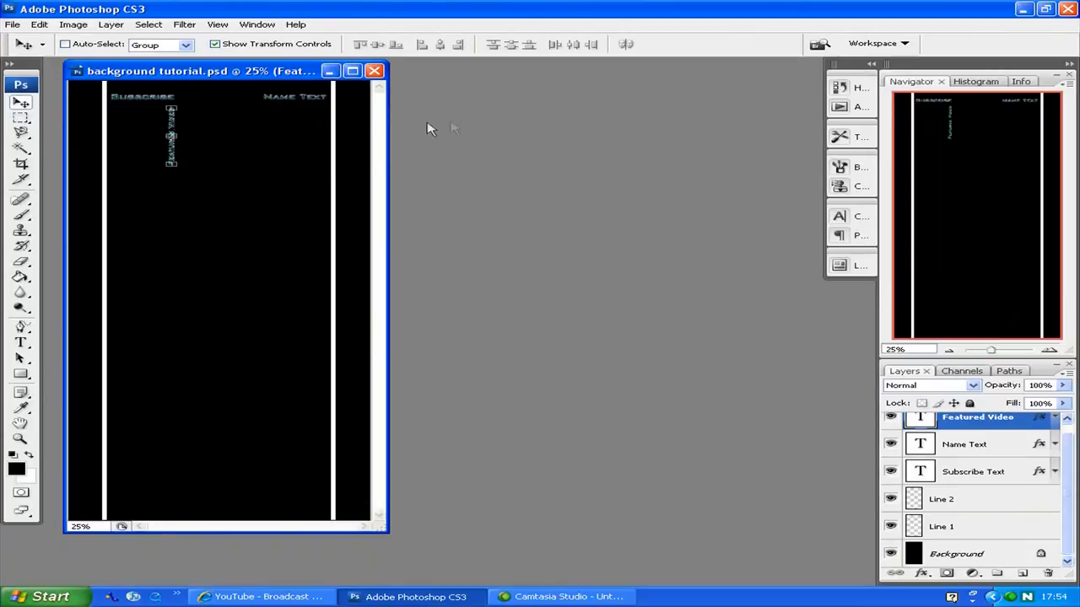
# Step: Give Line 2 a red Outer Glow with 15% spread and 10 px size
pyautogui.click(966, 444)
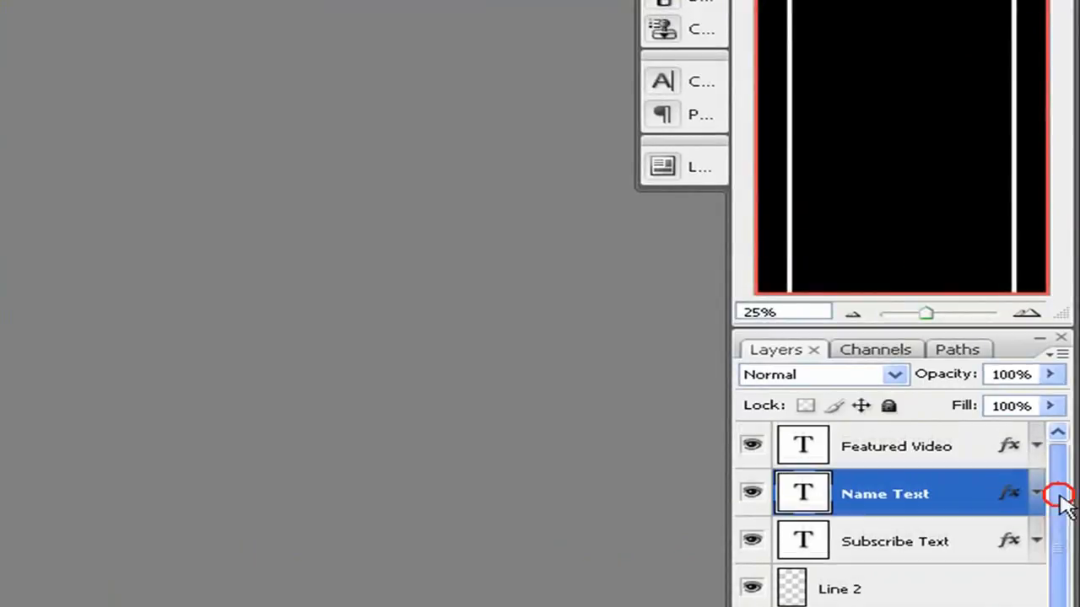
pyautogui.moveTo(902, 392)
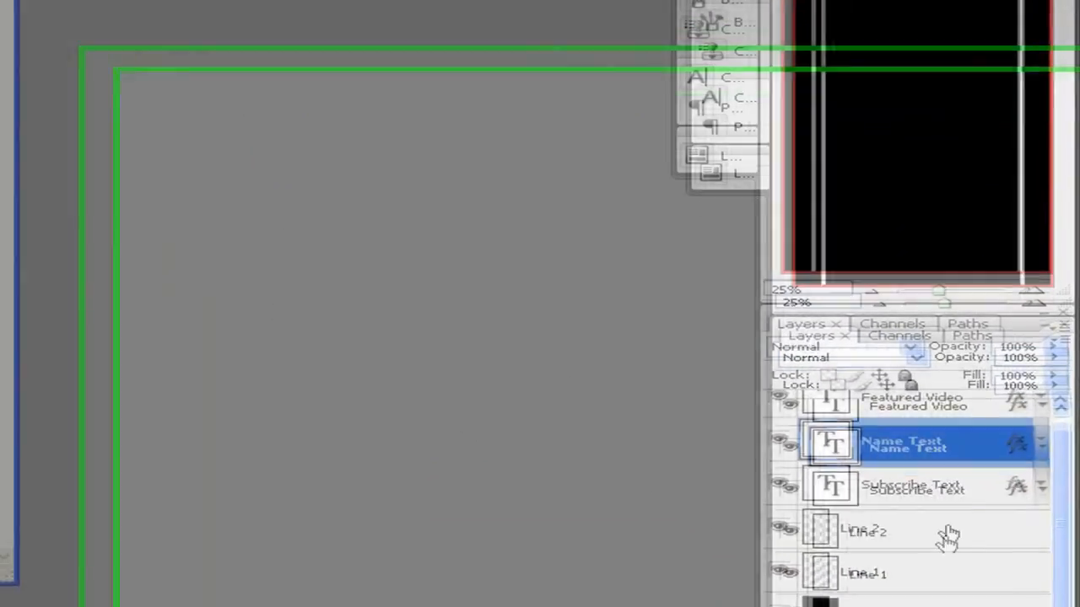
pyautogui.rightClick(856, 549)
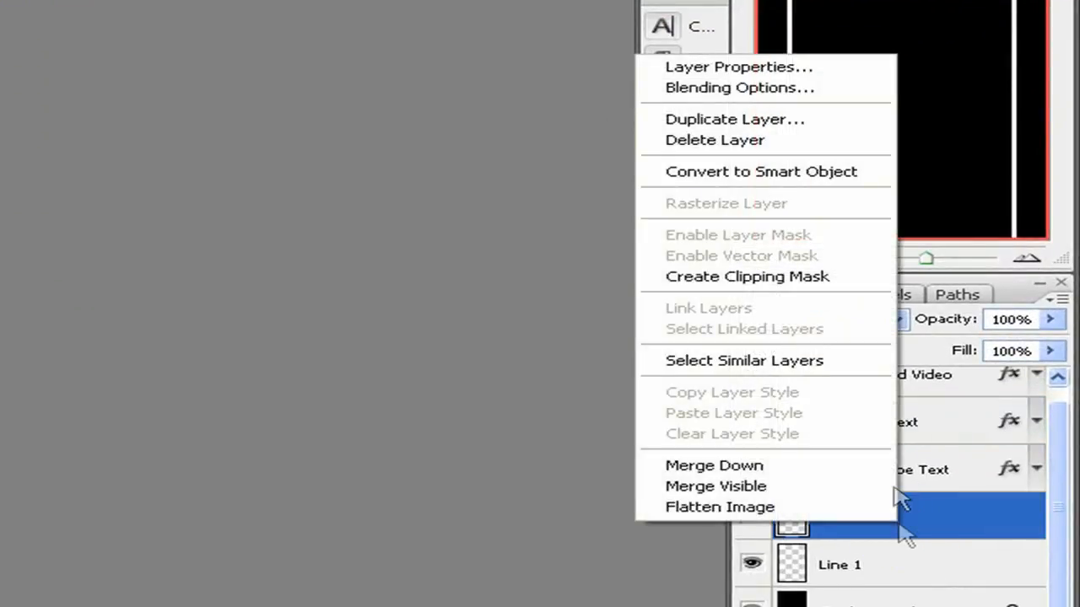
pyautogui.click(740, 87)
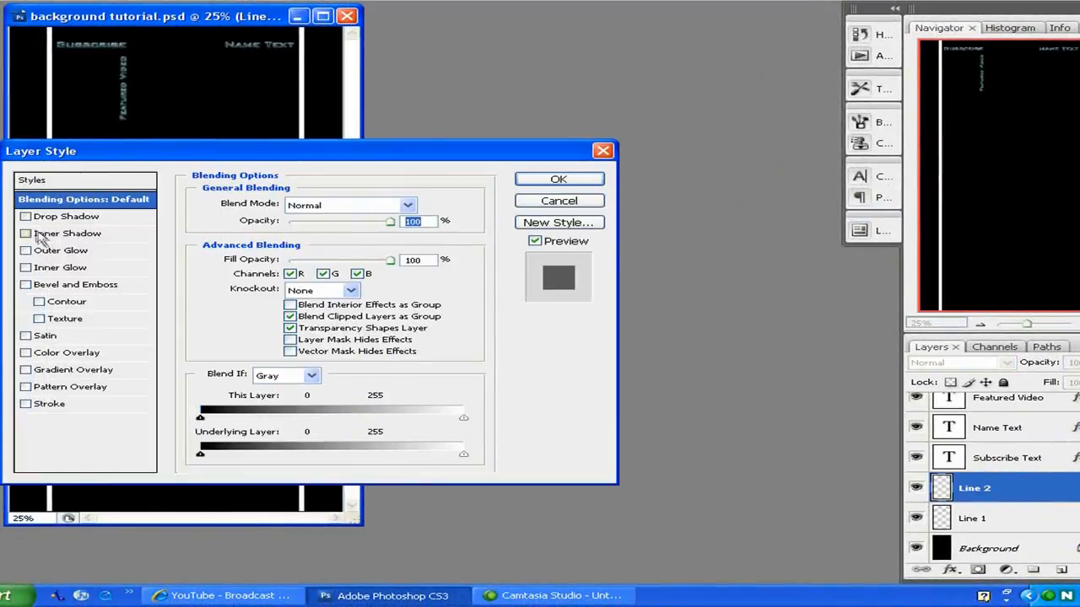
pyautogui.click(29, 250)
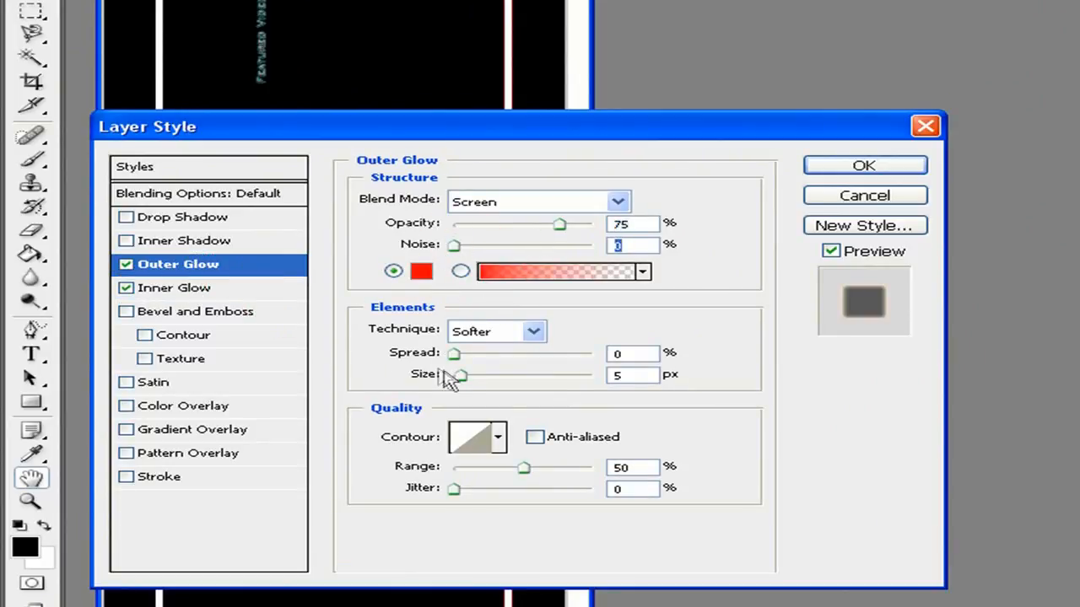
pyautogui.moveTo(460, 374); pyautogui.dragTo(468, 375)
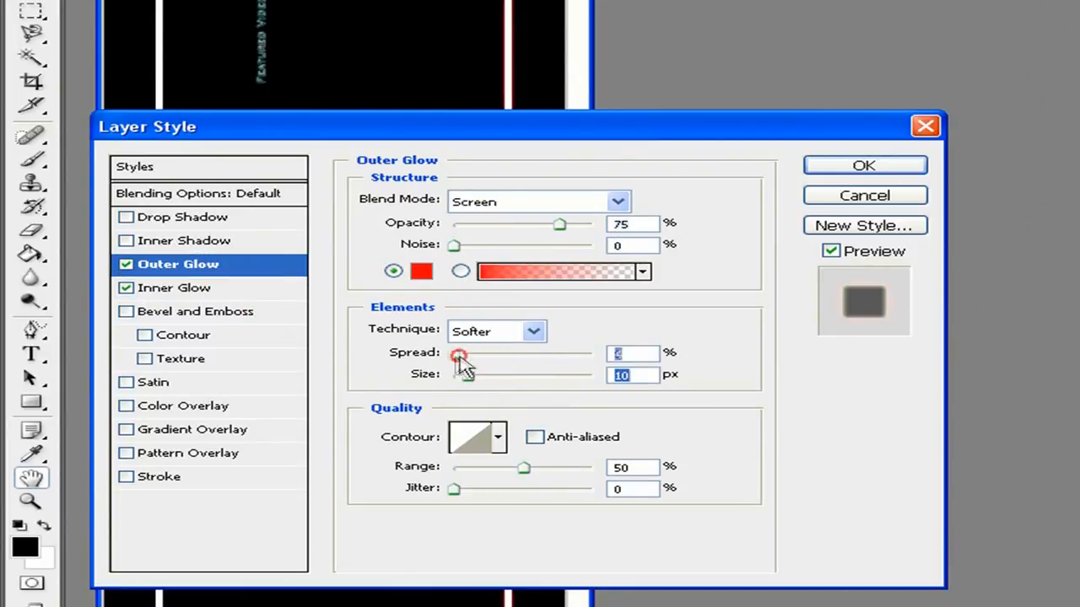
pyautogui.moveTo(459, 354); pyautogui.dragTo(469, 354)
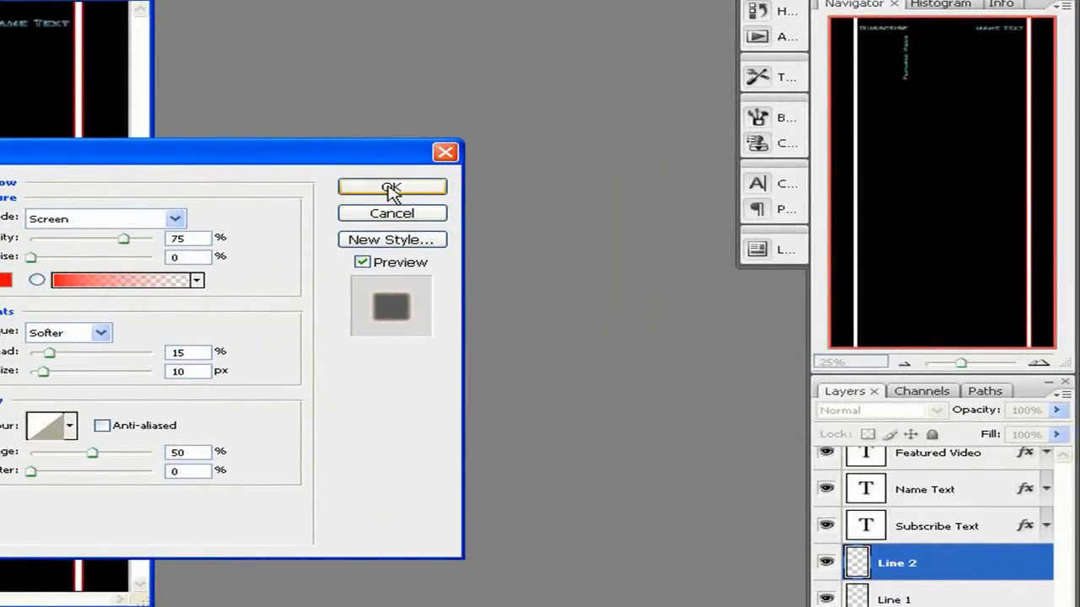
pyautogui.click(391, 186)
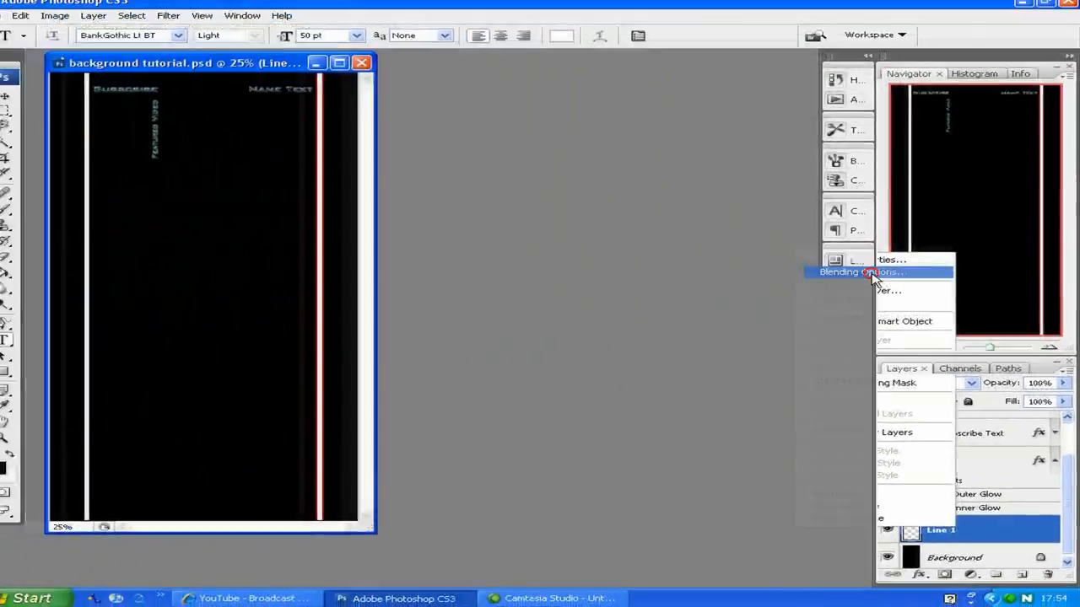
# Step: Give Line 1 a red Outer Glow with 15% spread and 10 px size
pyautogui.click(867, 272)
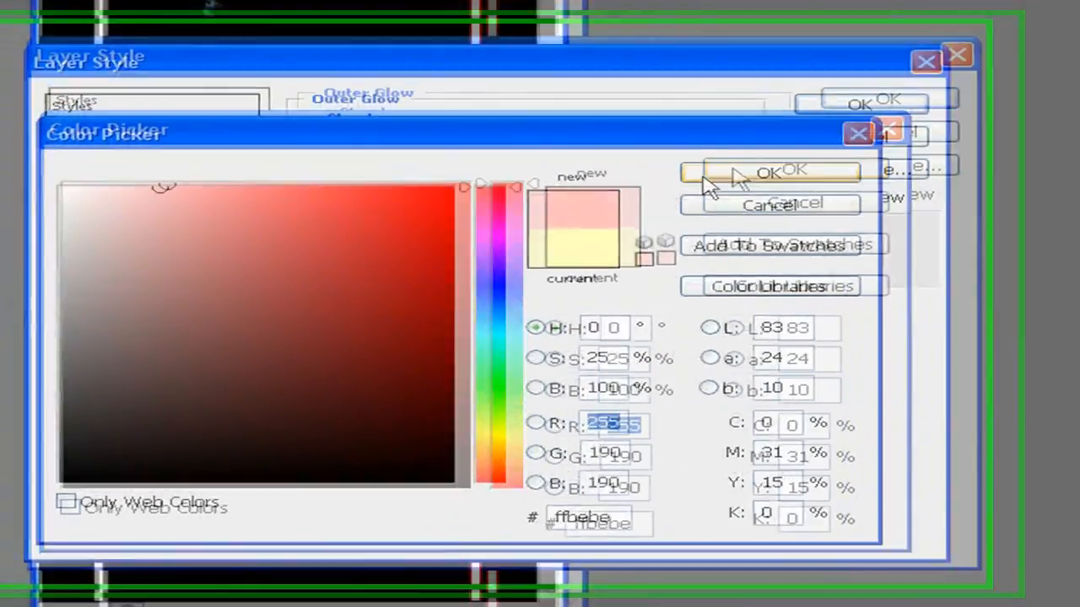
pyautogui.click(769, 172)
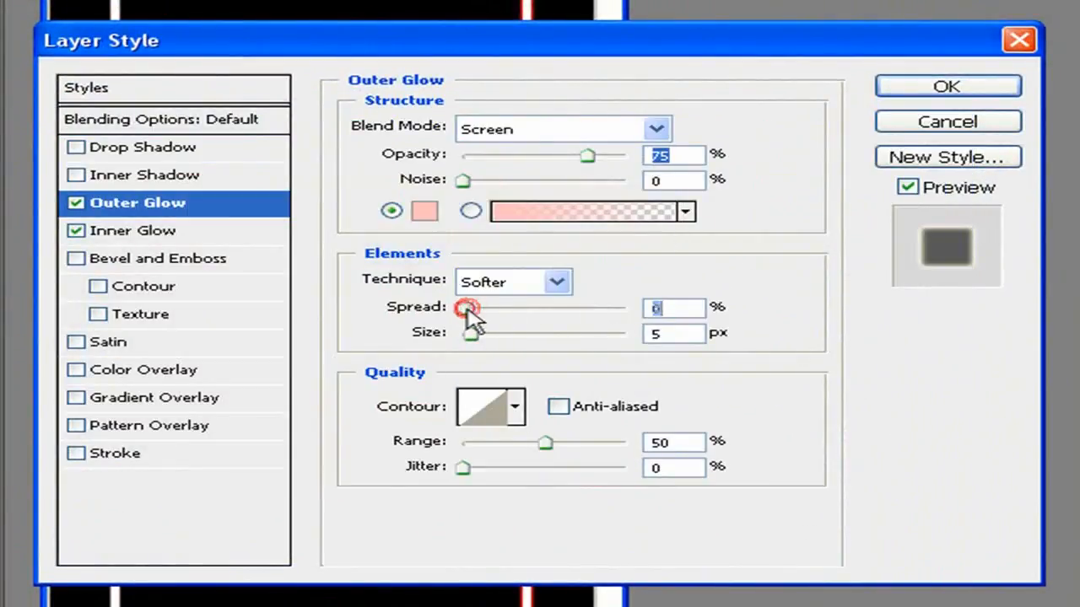
pyautogui.moveTo(466, 308); pyautogui.dragTo(491, 307)
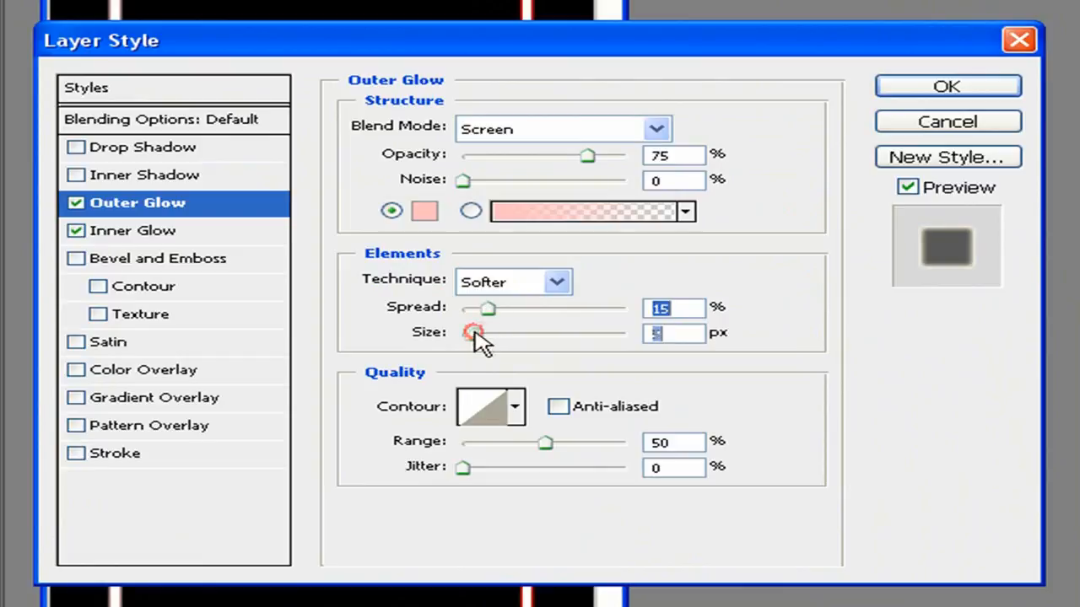
pyautogui.moveTo(472, 333); pyautogui.dragTo(485, 333)
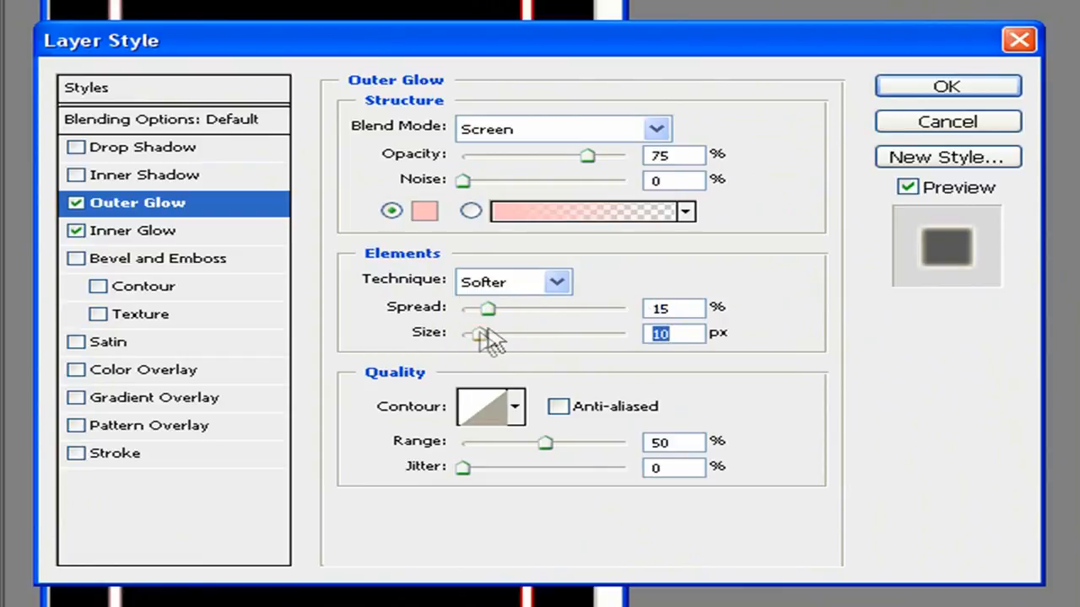
# Step: Add a red Inner Glow to Line 1 and apply the layer style
pyautogui.click(135, 230)
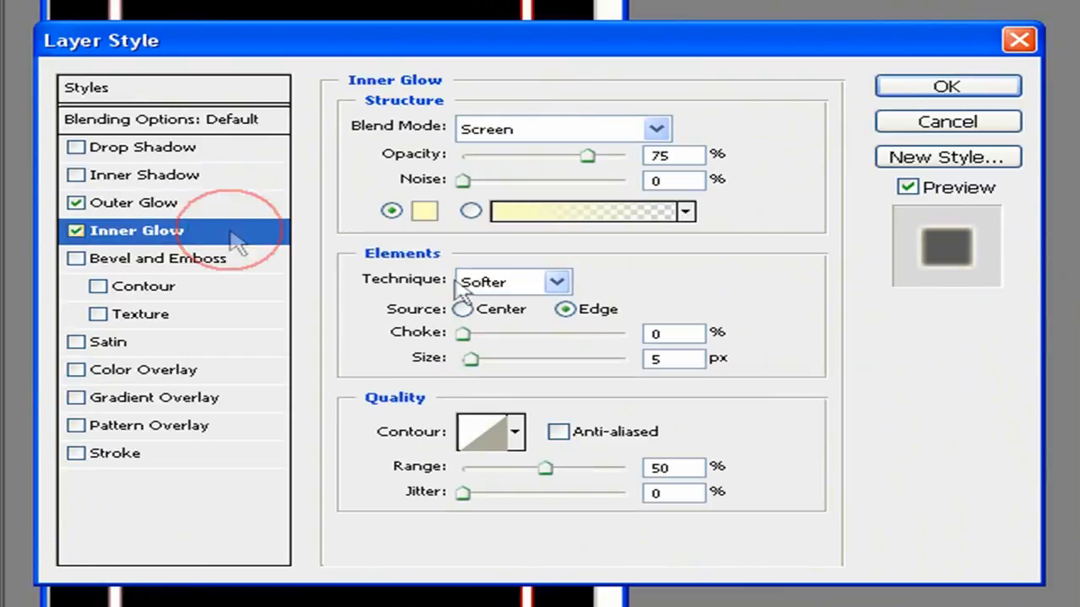
pyautogui.click(408, 211)
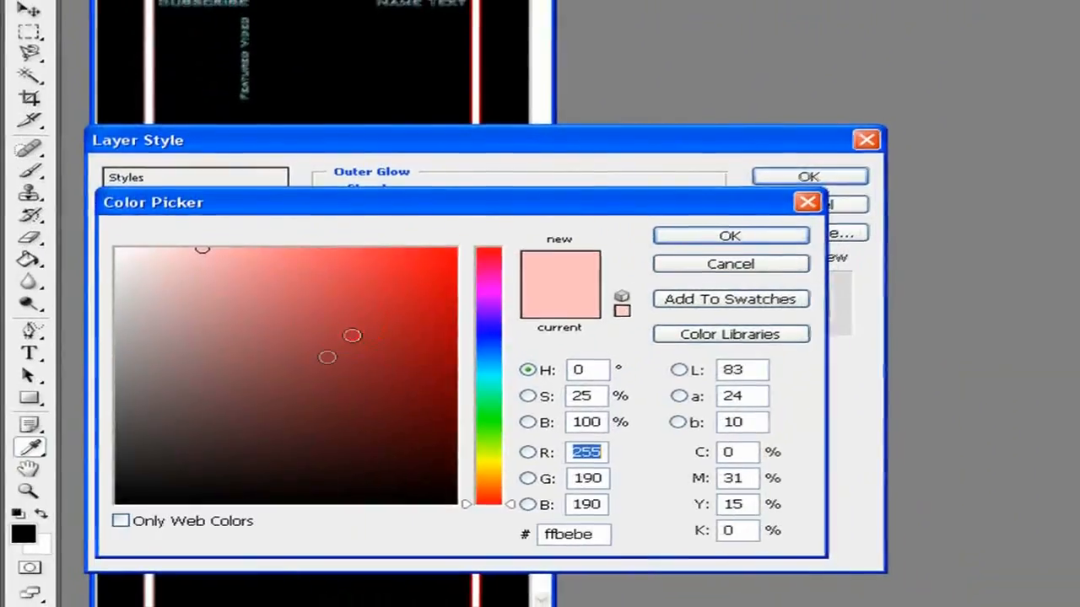
pyautogui.click(729, 235)
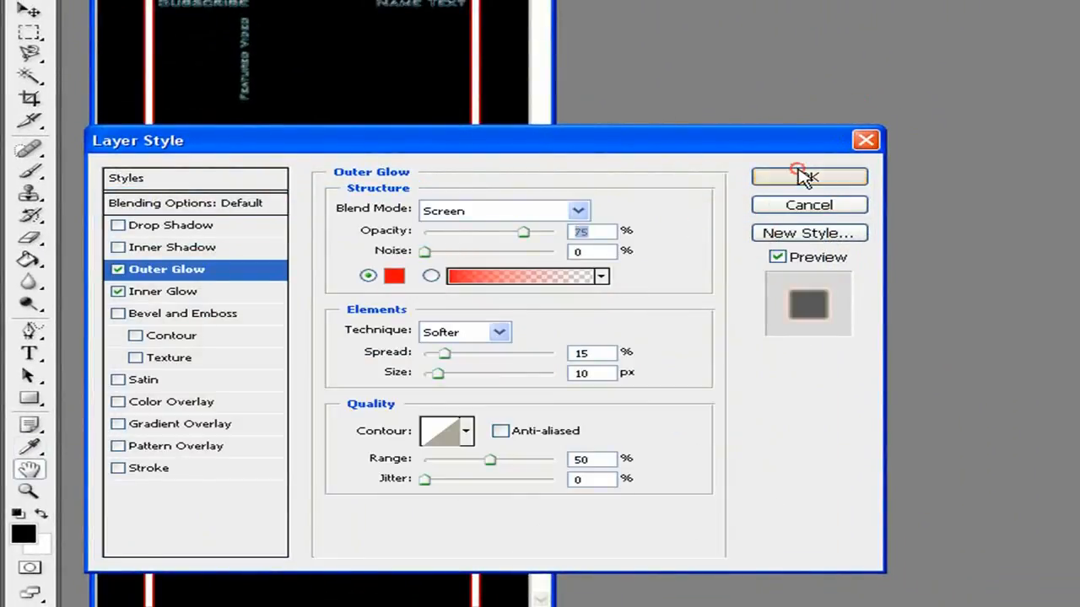
pyautogui.click(808, 176)
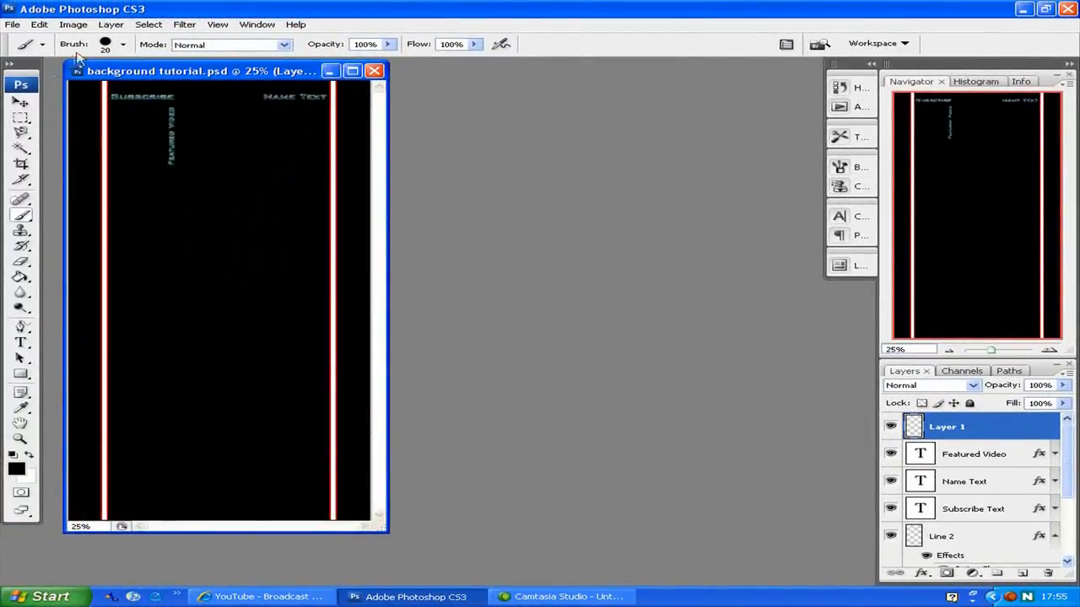
# Step: Pick a splash brush shape for red strokes at the bottom of both lines
pyautogui.click(118, 46)
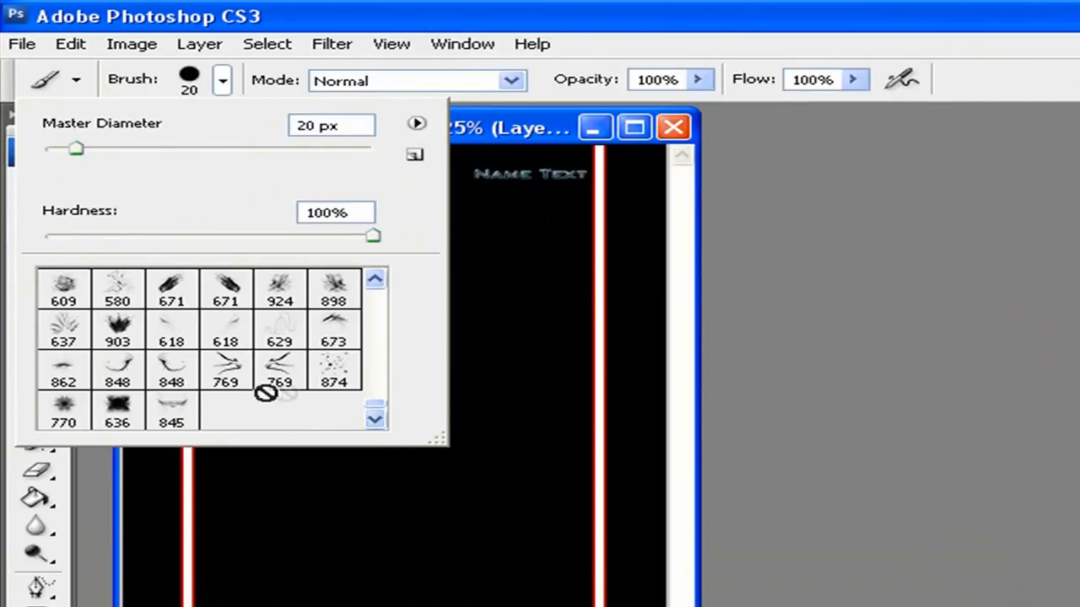
pyautogui.moveTo(211, 411)
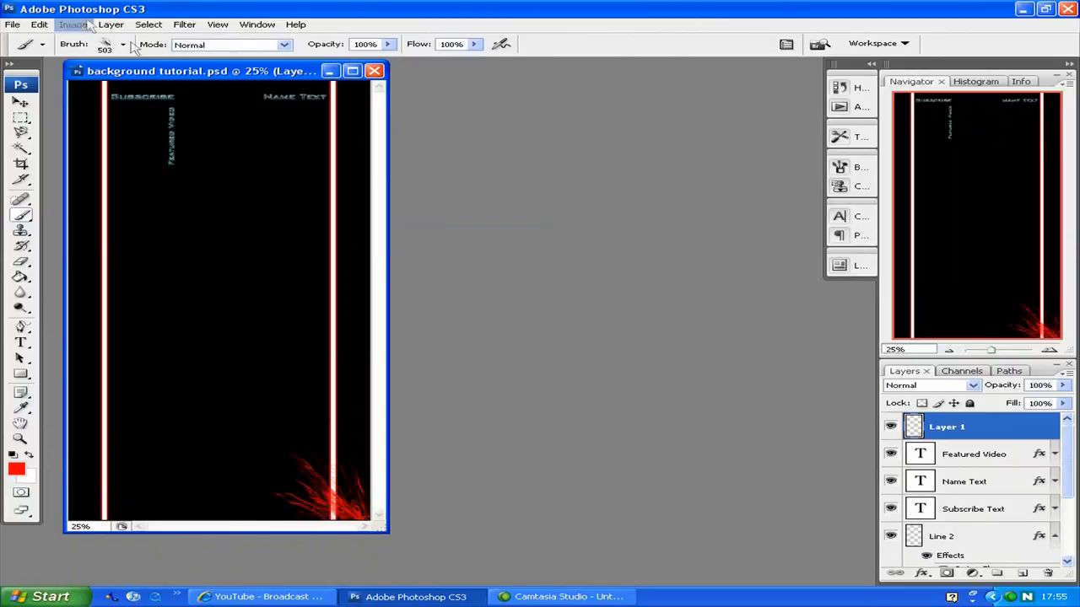
pyautogui.click(121, 44)
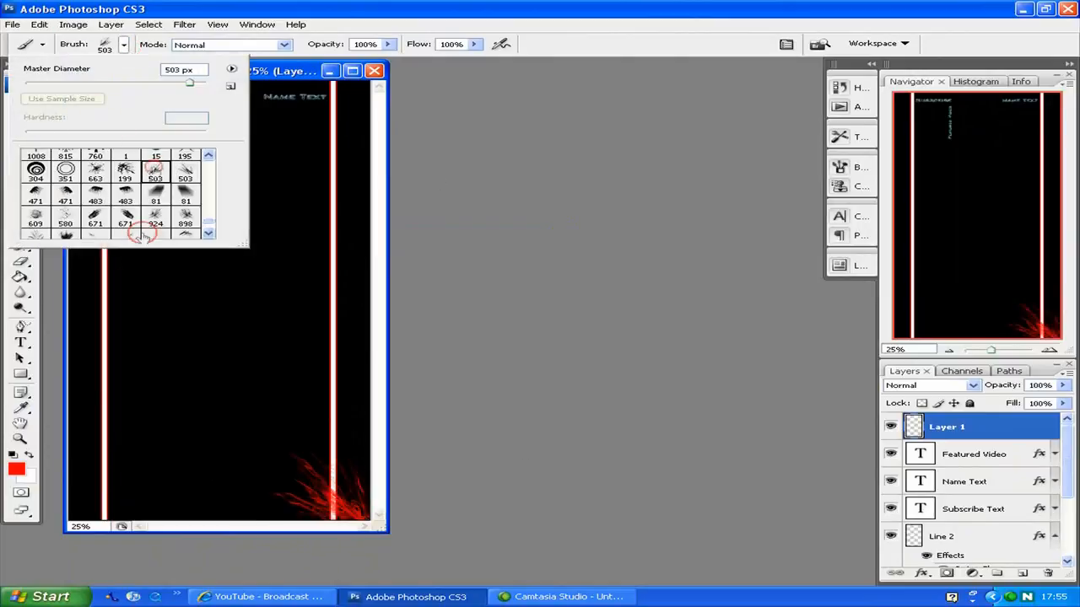
pyautogui.click(591, 413)
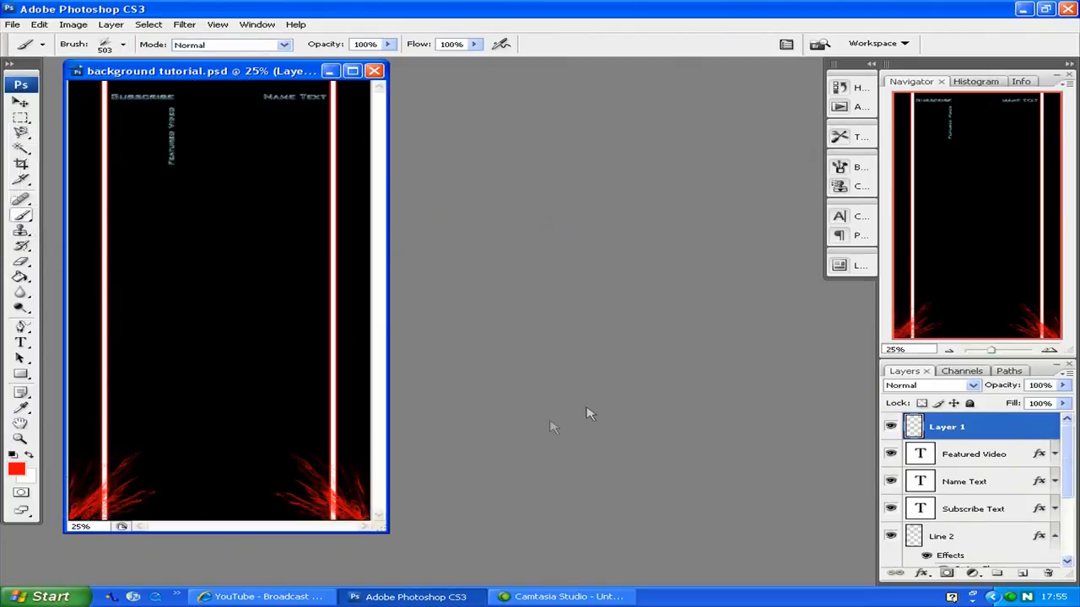
pyautogui.click(124, 44)
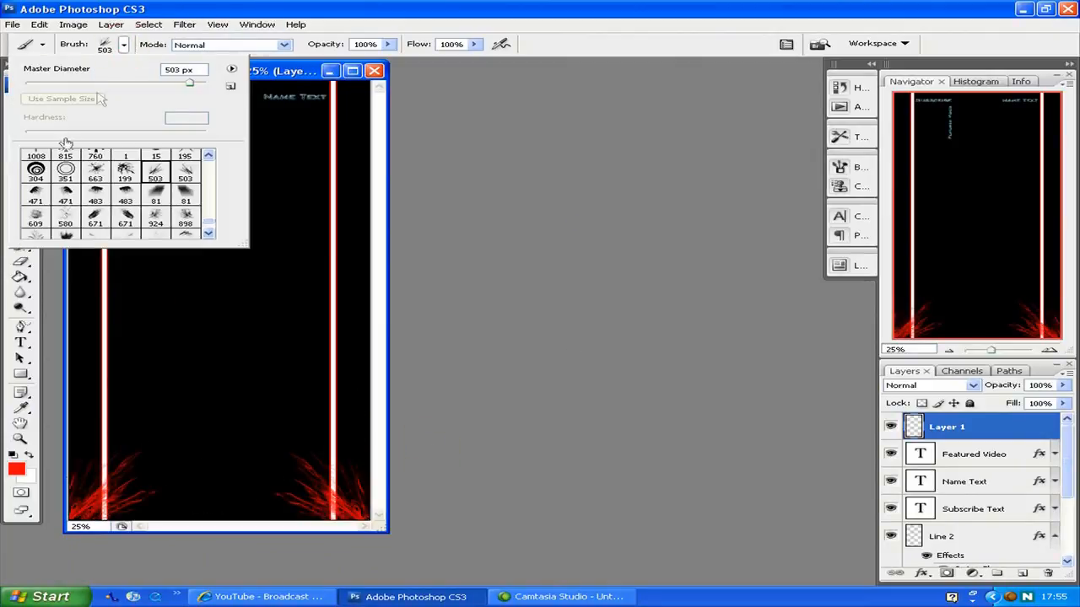
# Step: Stamp curved red strokes near both line tops with the 769 and 848 brushes
pyautogui.click(126, 170)
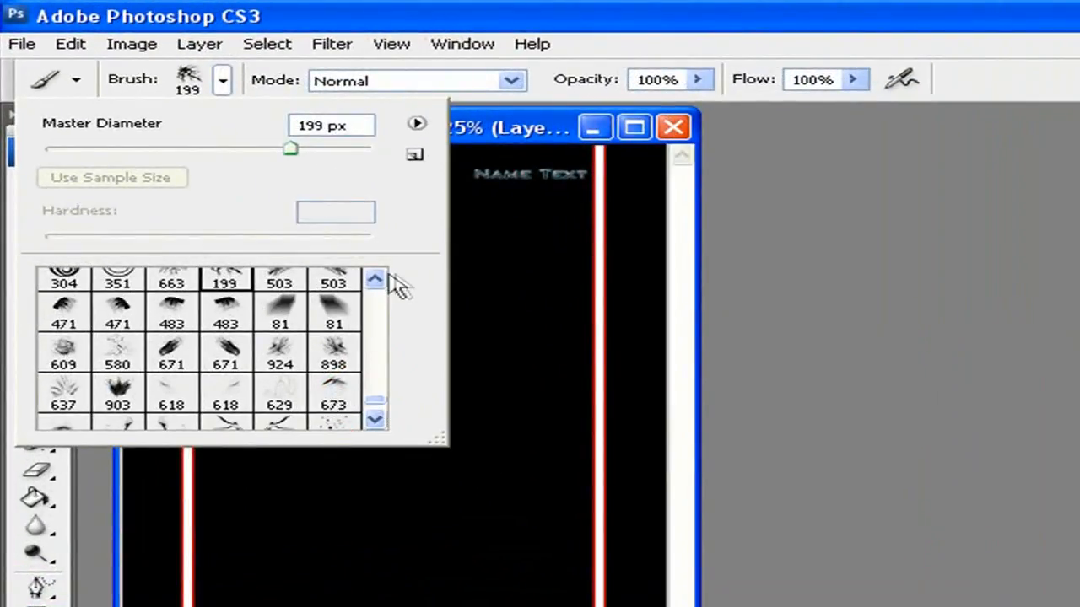
pyautogui.click(226, 388)
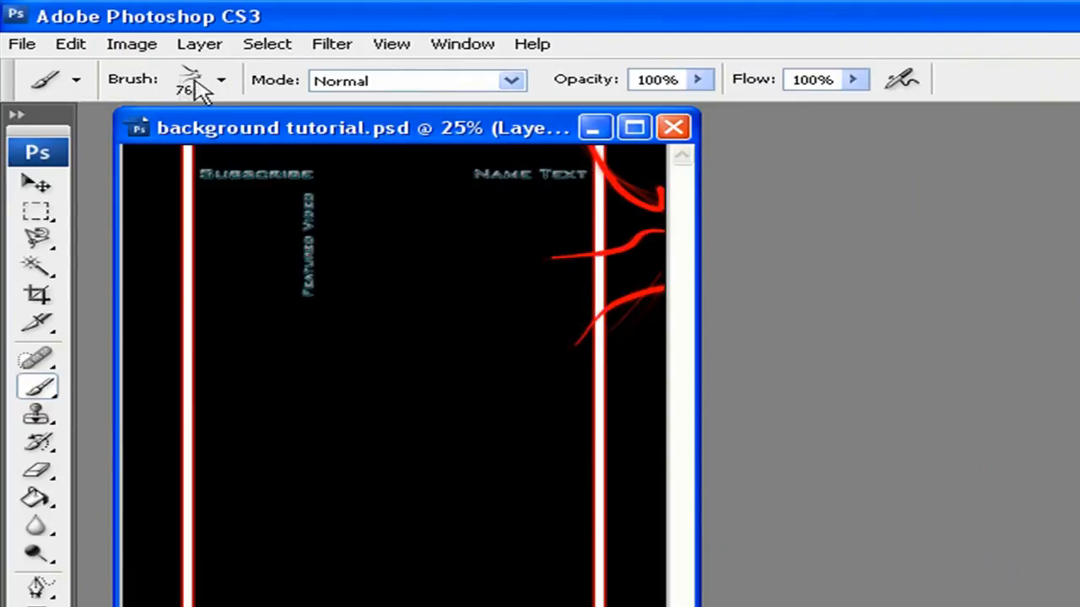
pyautogui.click(217, 80)
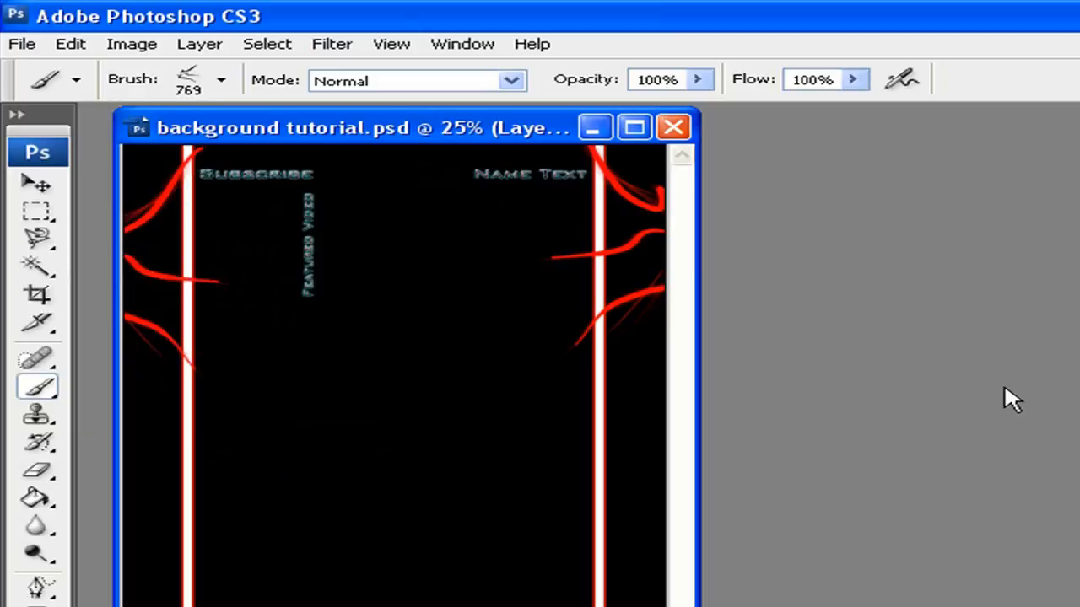
pyautogui.click(221, 78)
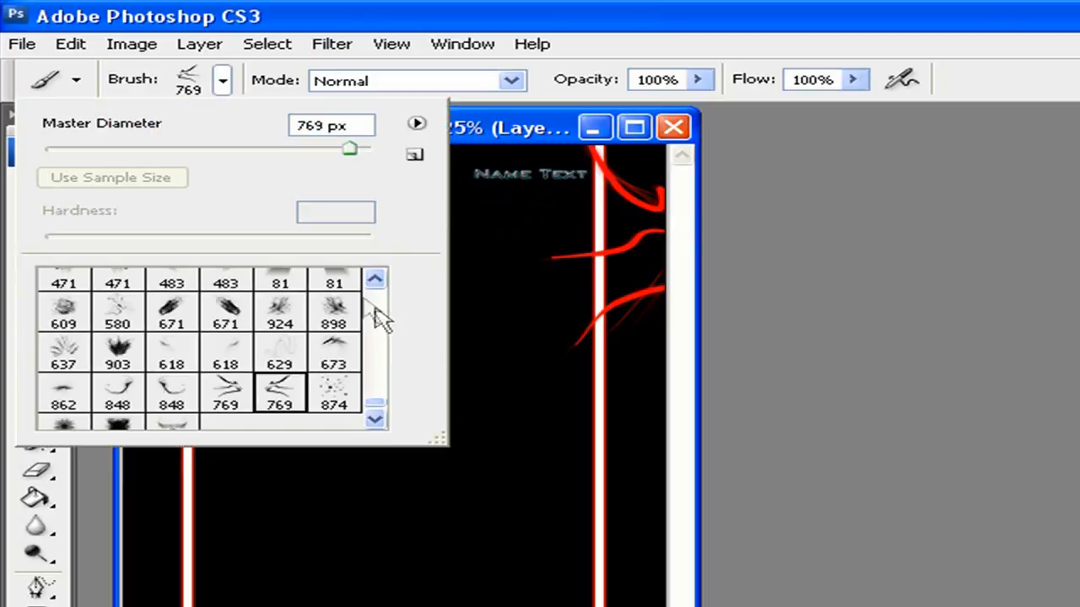
pyautogui.moveTo(226, 312)
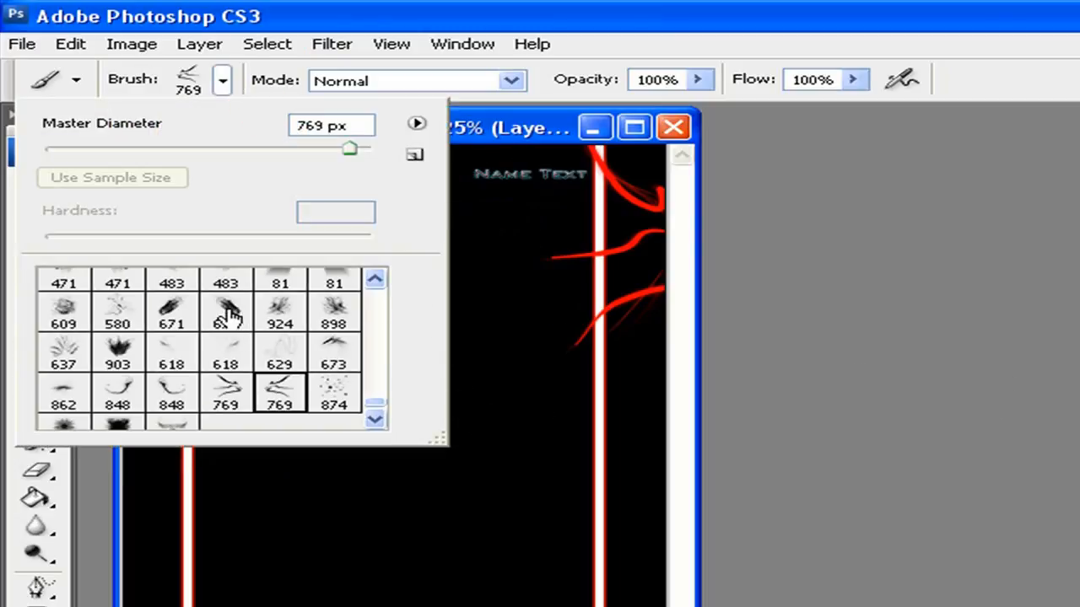
pyautogui.click(116, 407)
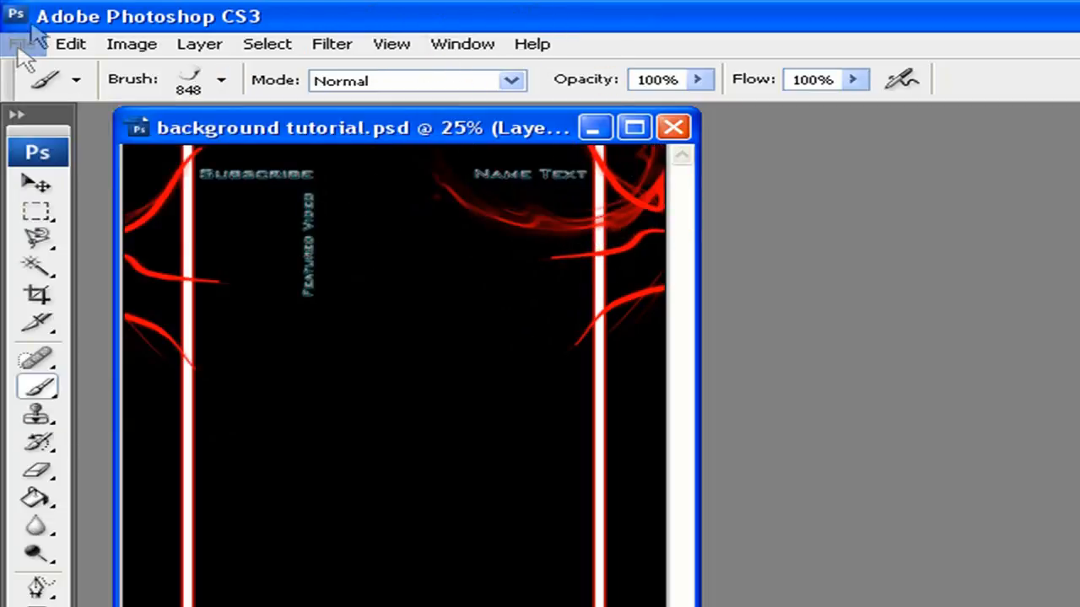
pyautogui.click(221, 80)
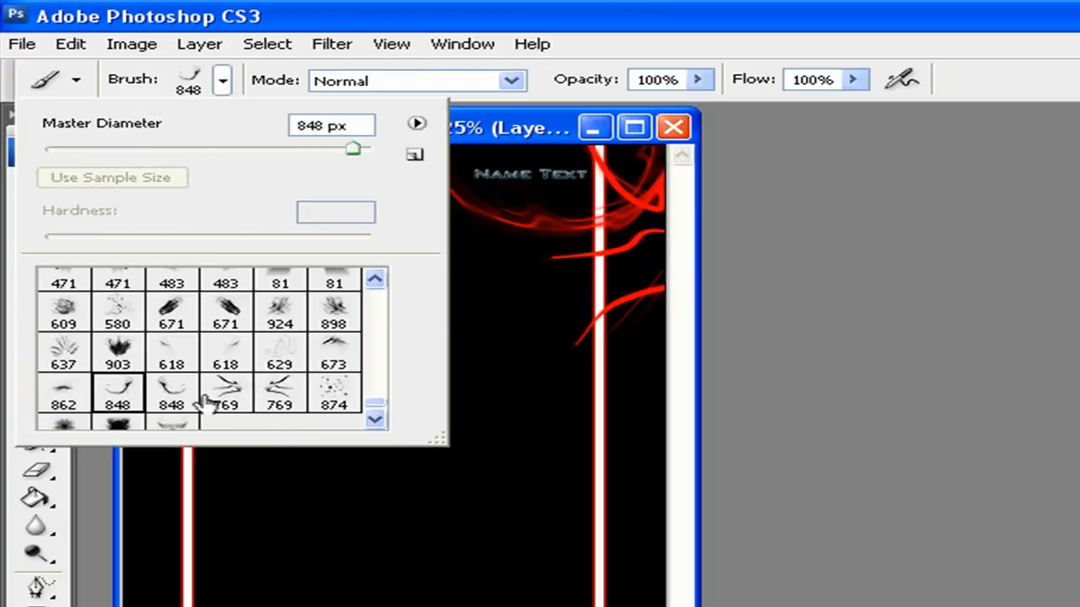
pyautogui.click(202, 397)
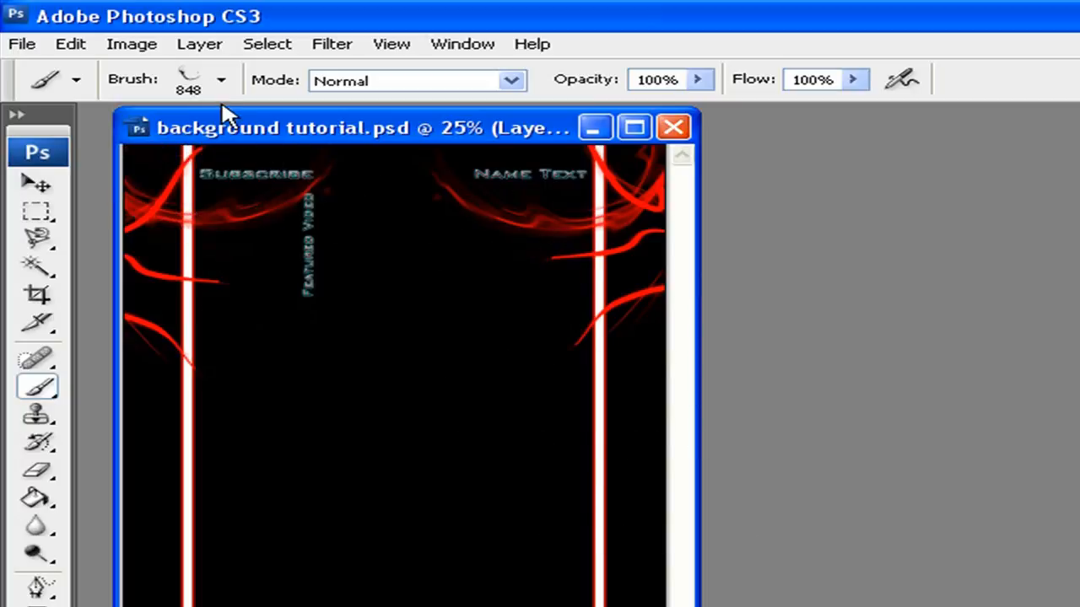
pyautogui.click(221, 79)
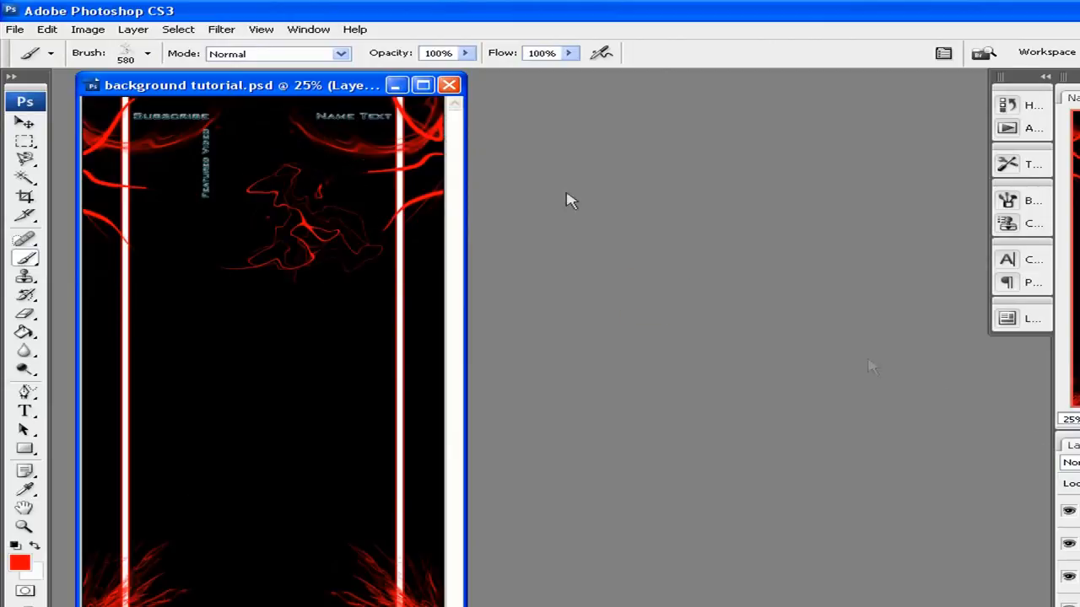
# Step: Stamp a smoky red swirl in the upper centre using the 580 brush
pyautogui.click(171, 68)
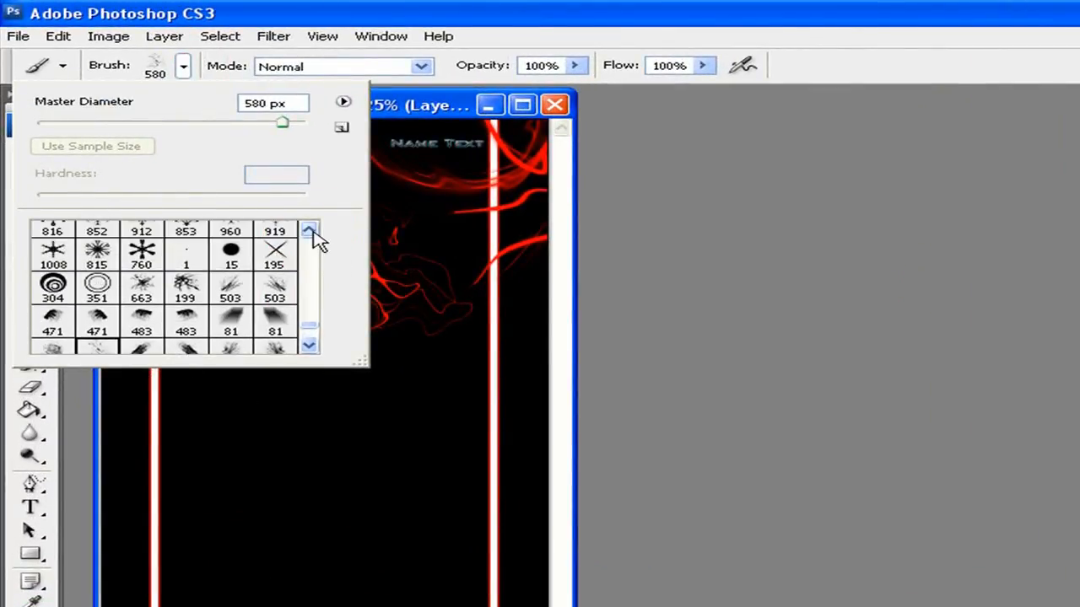
pyautogui.click(310, 230)
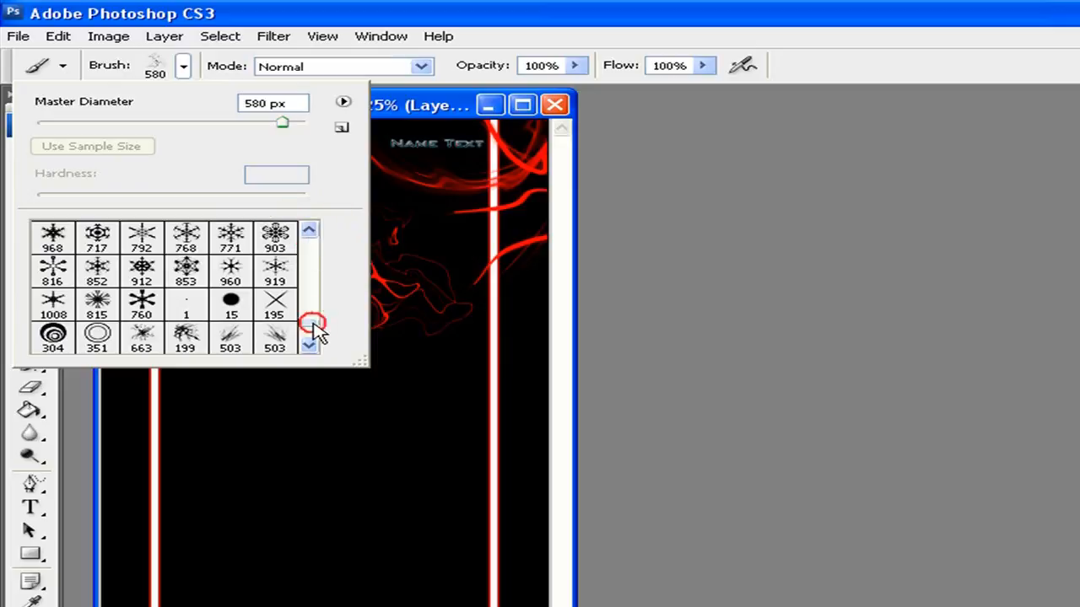
pyautogui.scroll(-3)
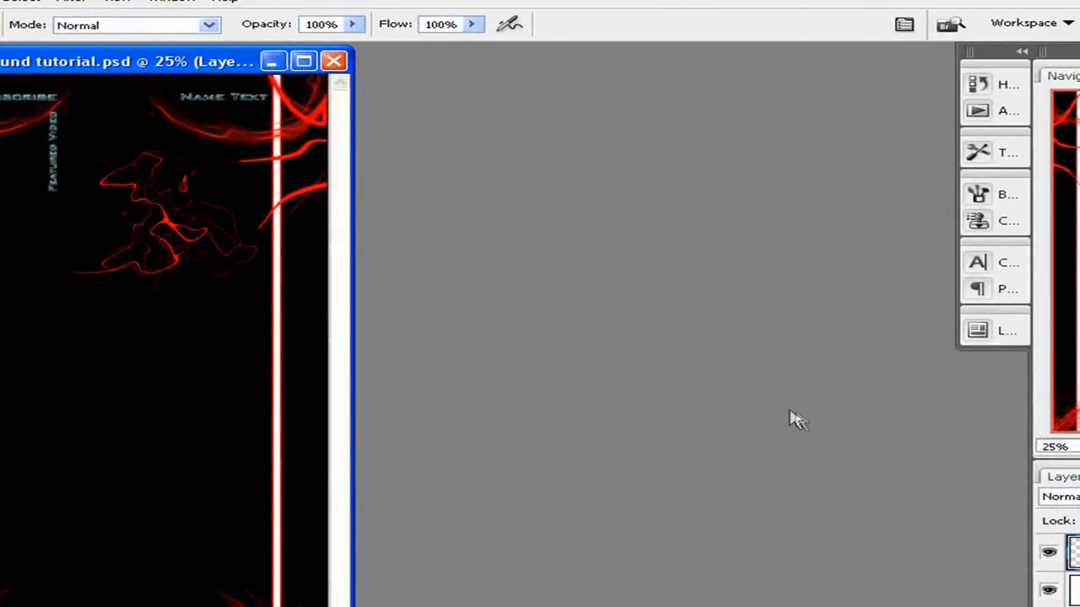
pyautogui.moveTo(745, 412)
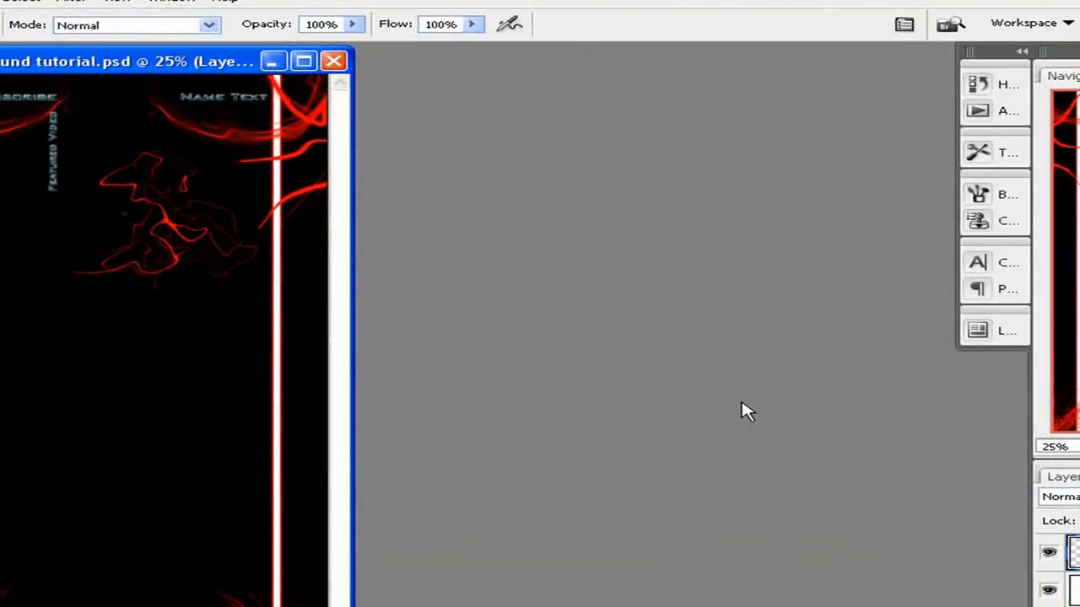